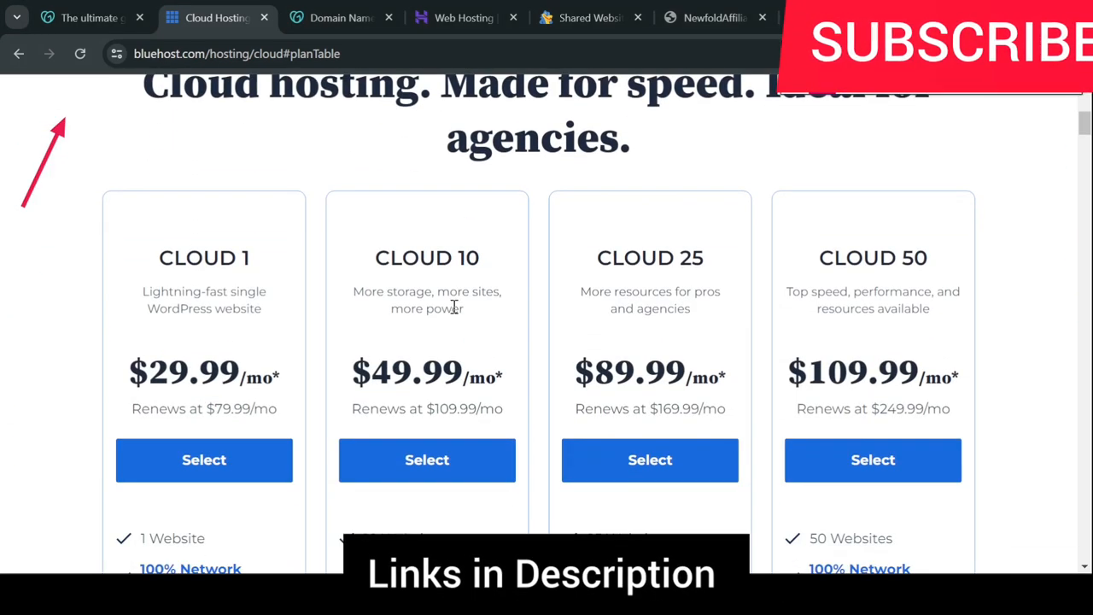
# Step: Scroll through the Bluehost cloud hosting page and glance at the hosting guide article
pyautogui.scroll(-3)
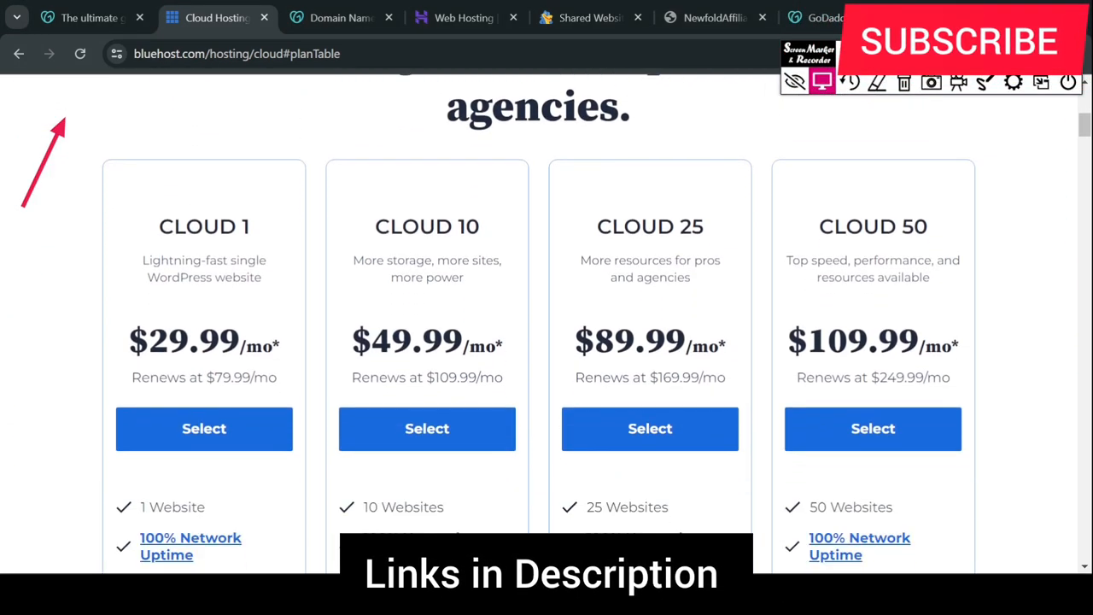
pyautogui.scroll(-3)
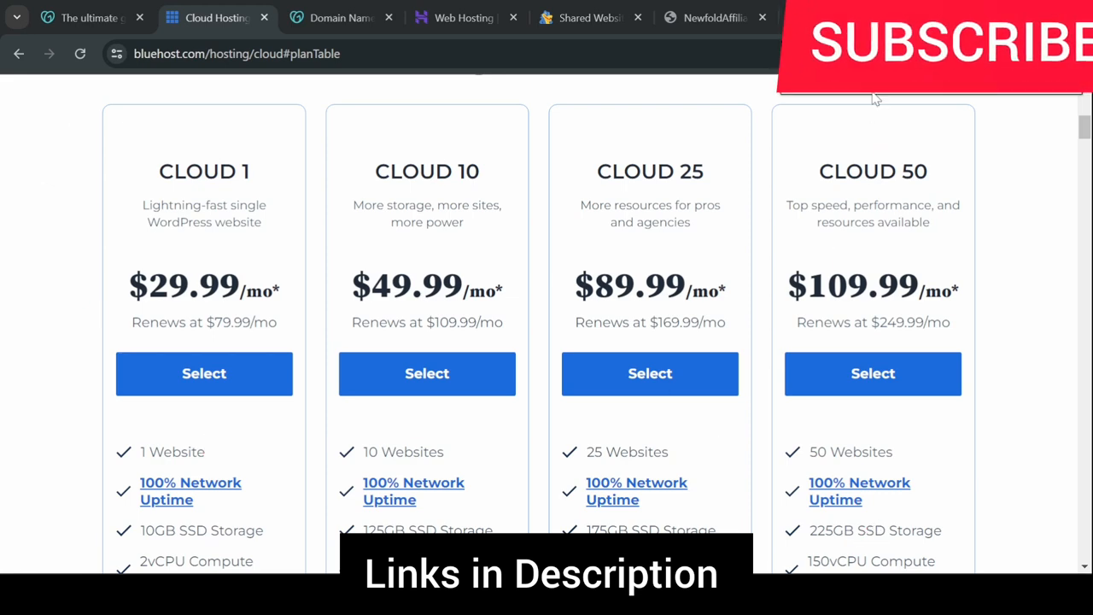
pyautogui.scroll(-3)
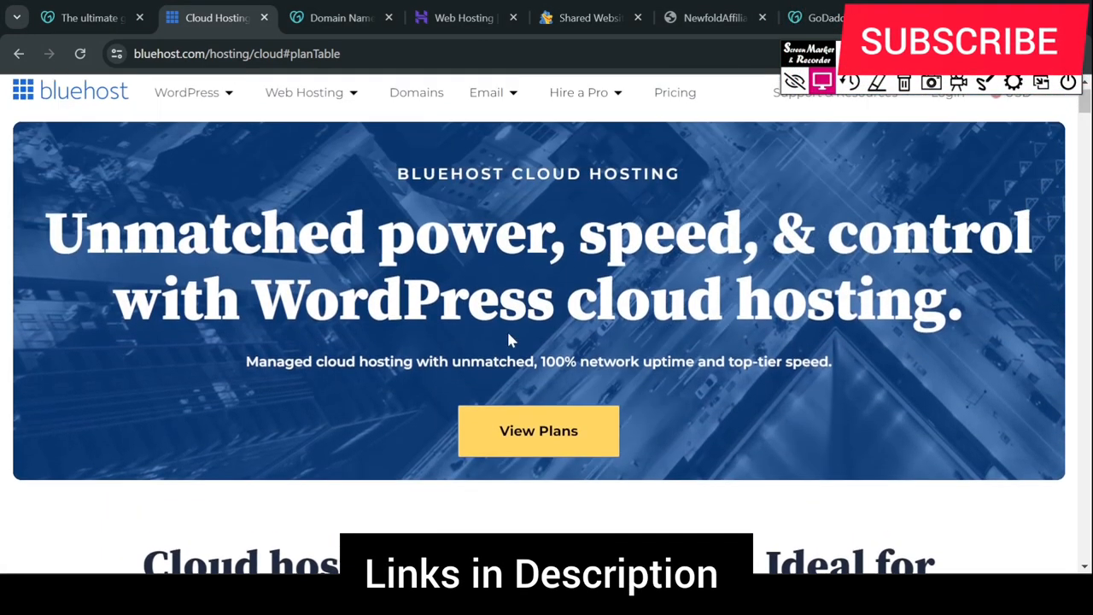
pyautogui.scroll(-3)
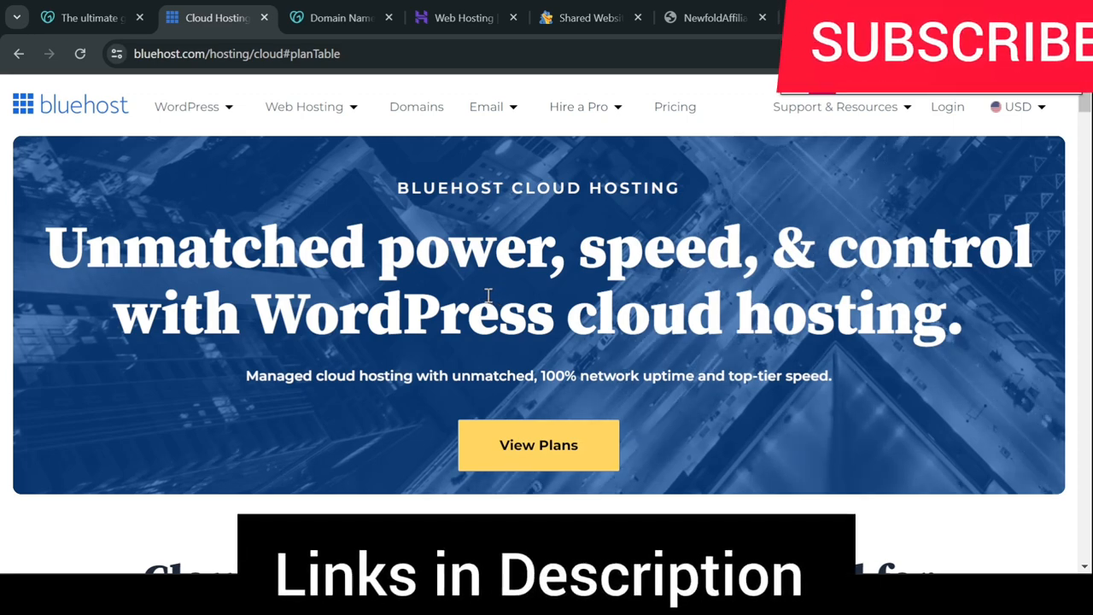
pyautogui.scroll(-3)
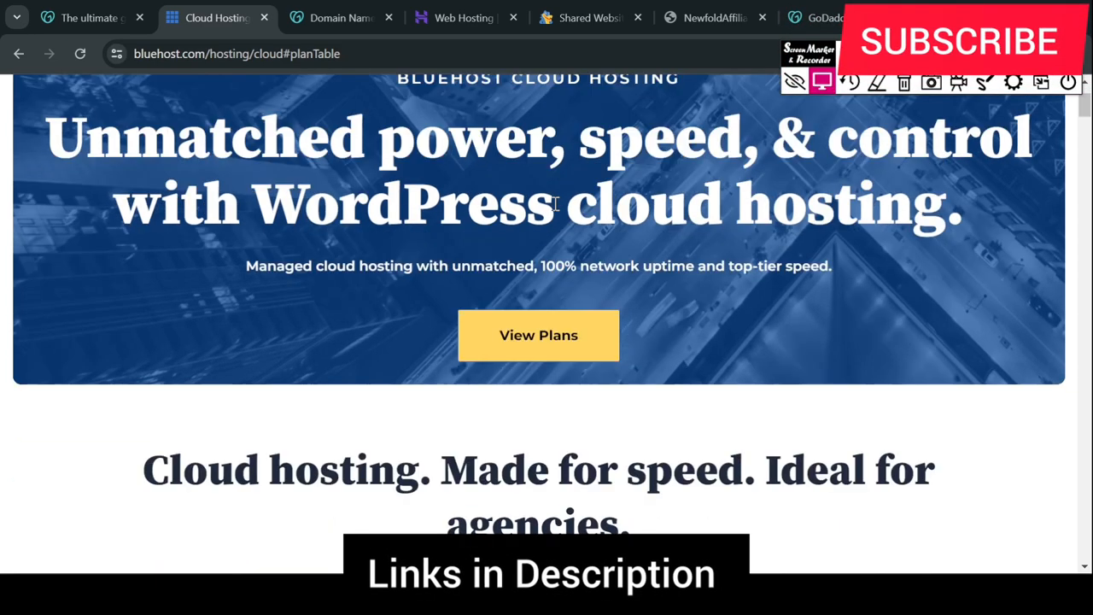
pyautogui.scroll(-3)
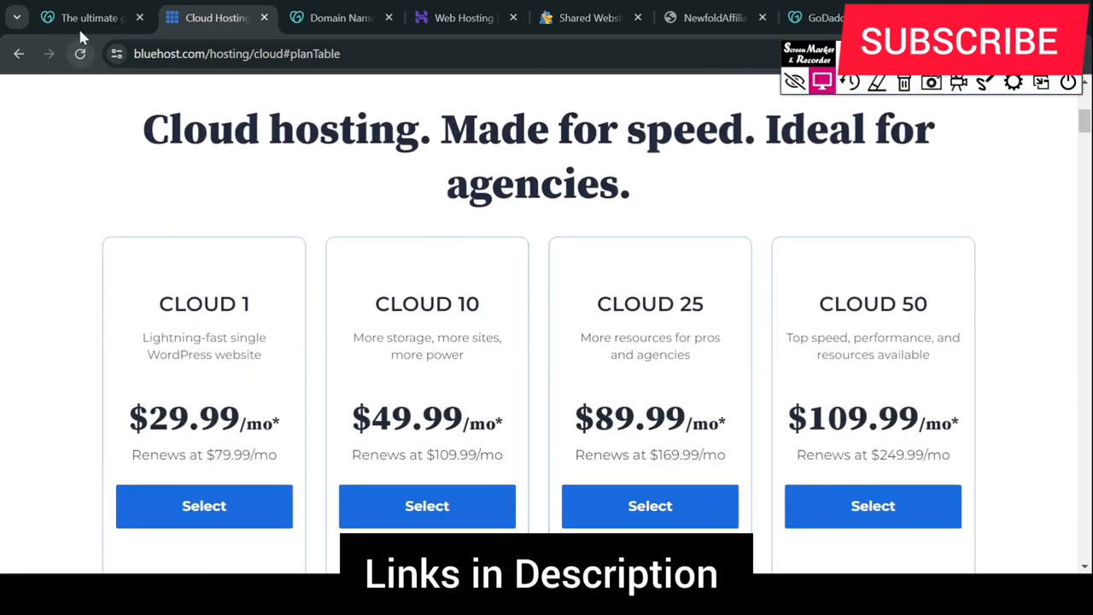
pyautogui.click(85, 17)
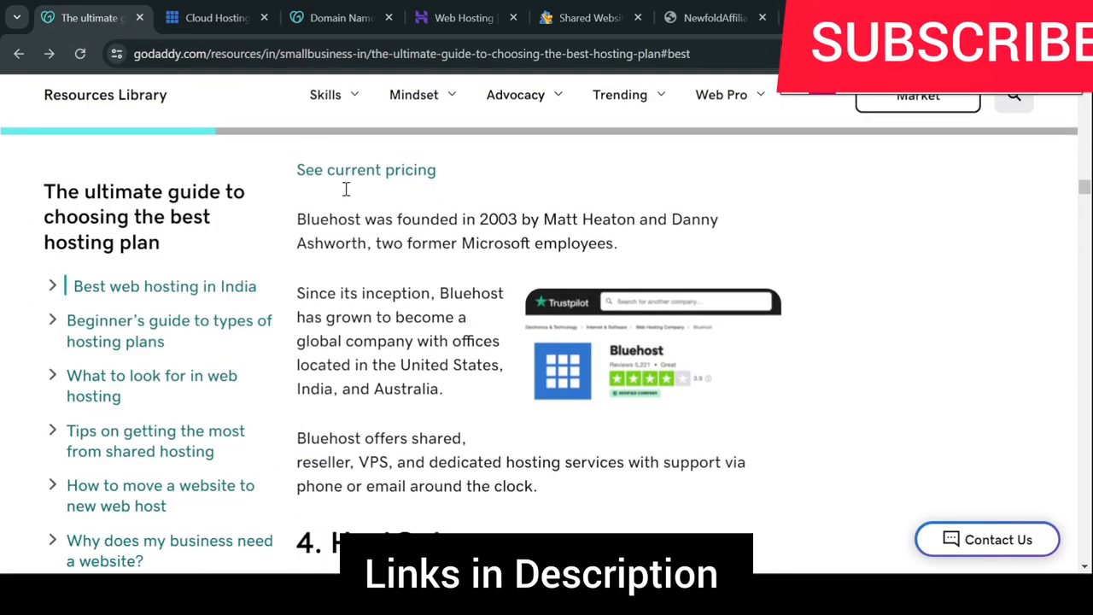
# Step: Reach GoDaddy India's All Hosting Options overview from the site navigation menu
pyautogui.click(338, 17)
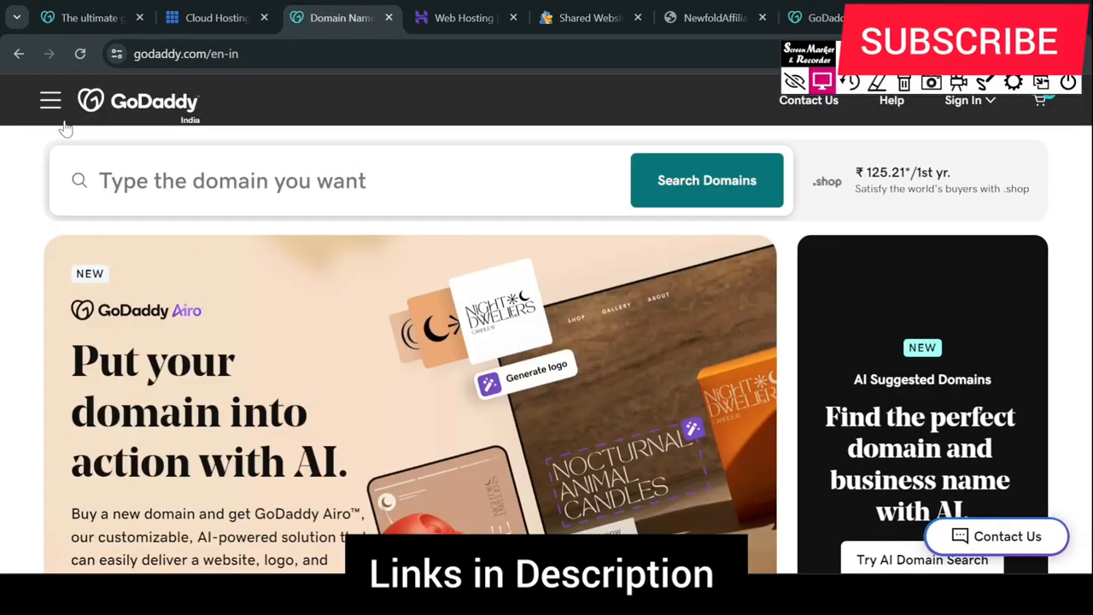
pyautogui.click(50, 99)
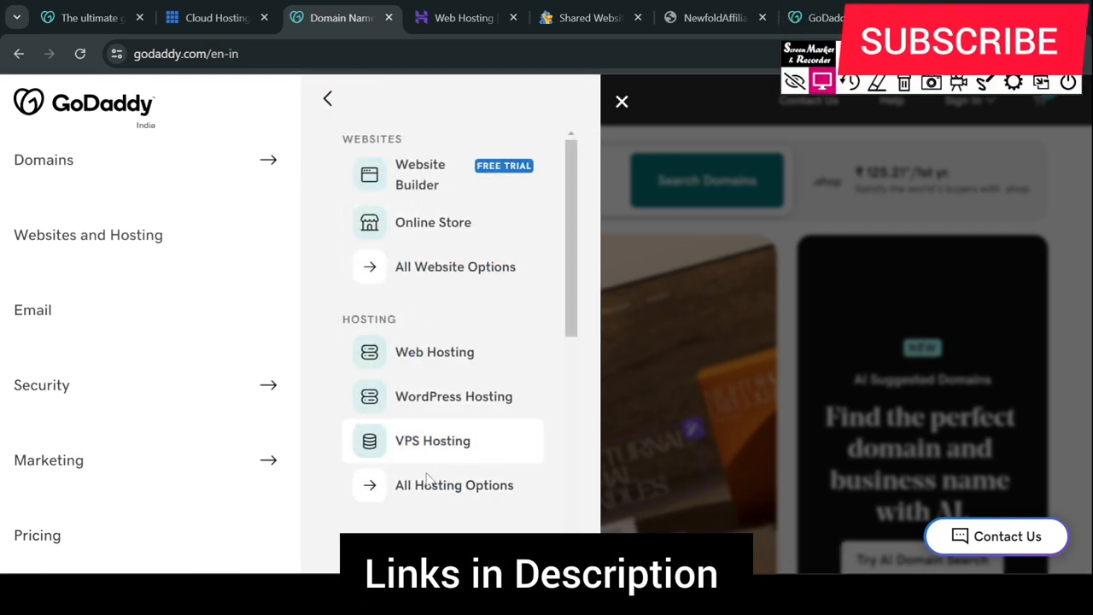
pyautogui.click(455, 485)
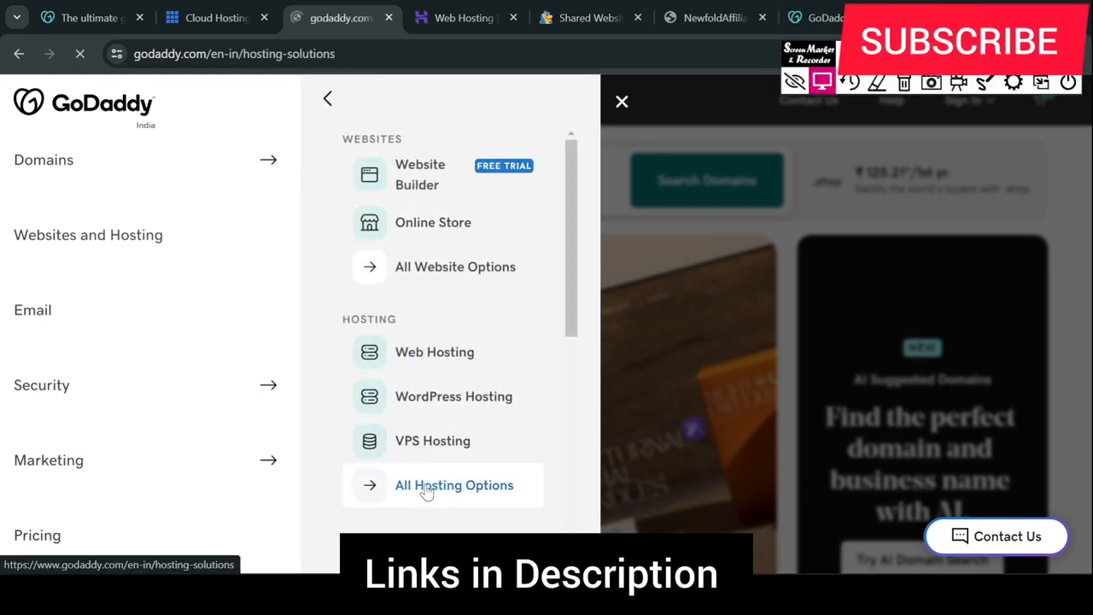
pyautogui.click(454, 485)
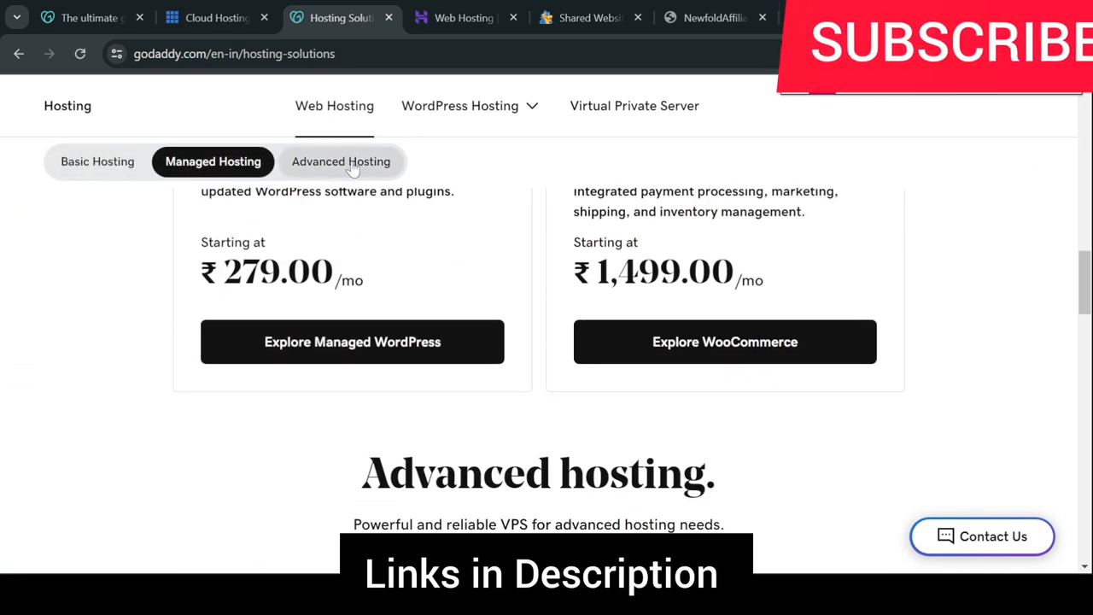
# Step: Browse GoDaddy's Advanced Hosting into VPS plans from ₹649.00/mo to ₹3,299.00/mo and their features
pyautogui.click(342, 160)
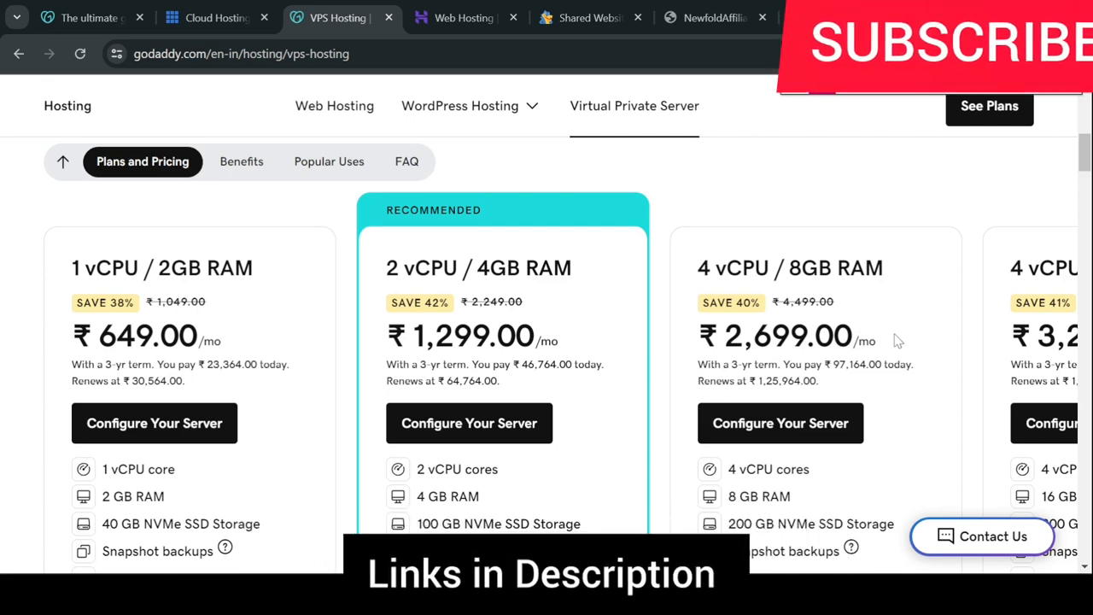
pyautogui.scroll(-3)
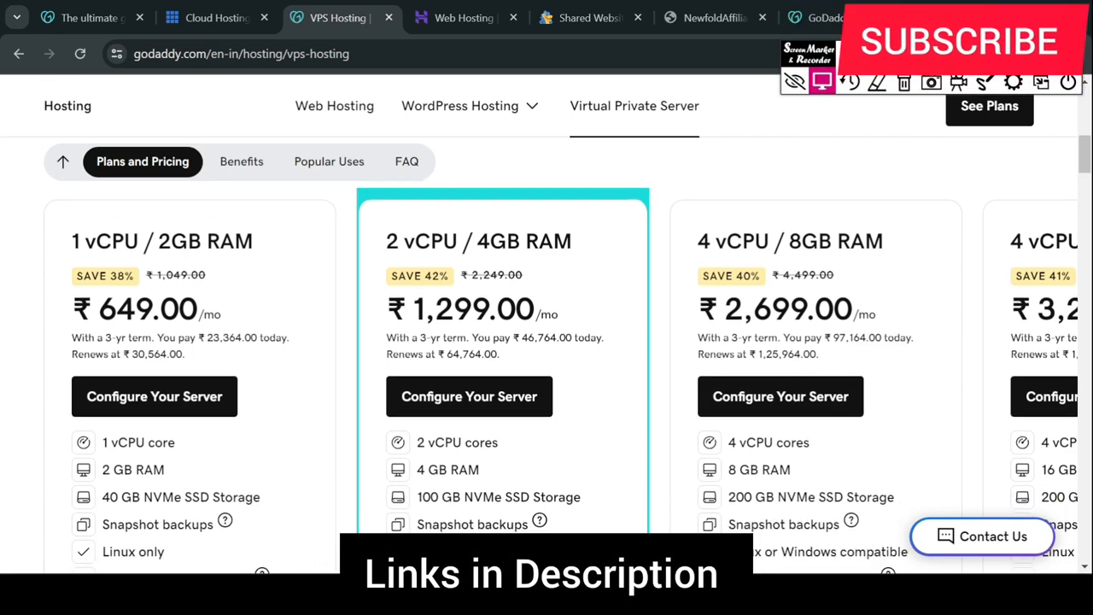
pyautogui.scroll(-3)
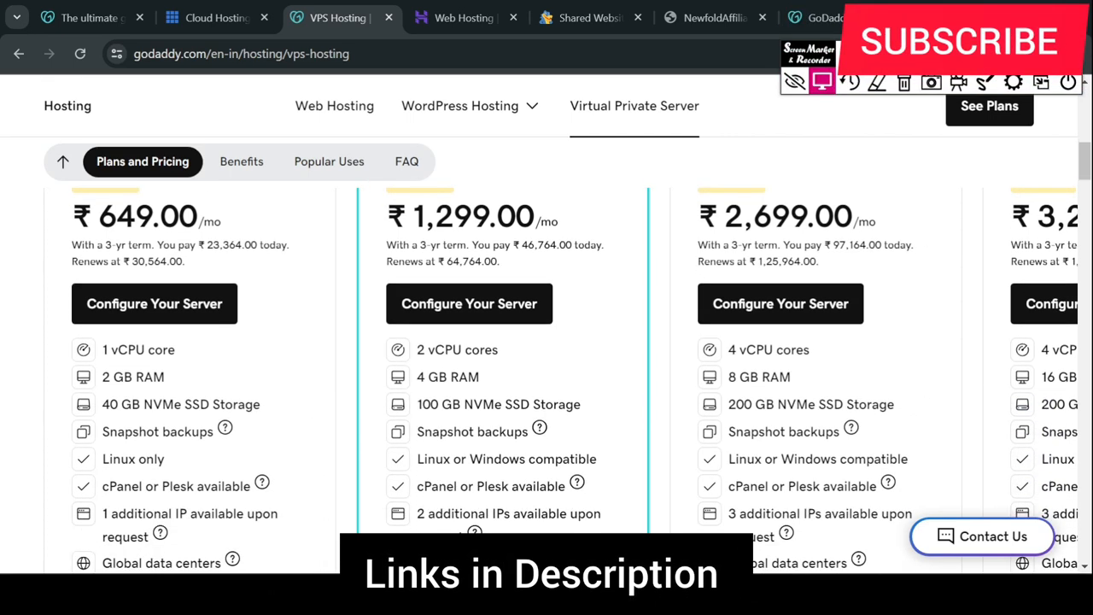
pyautogui.scroll(-3)
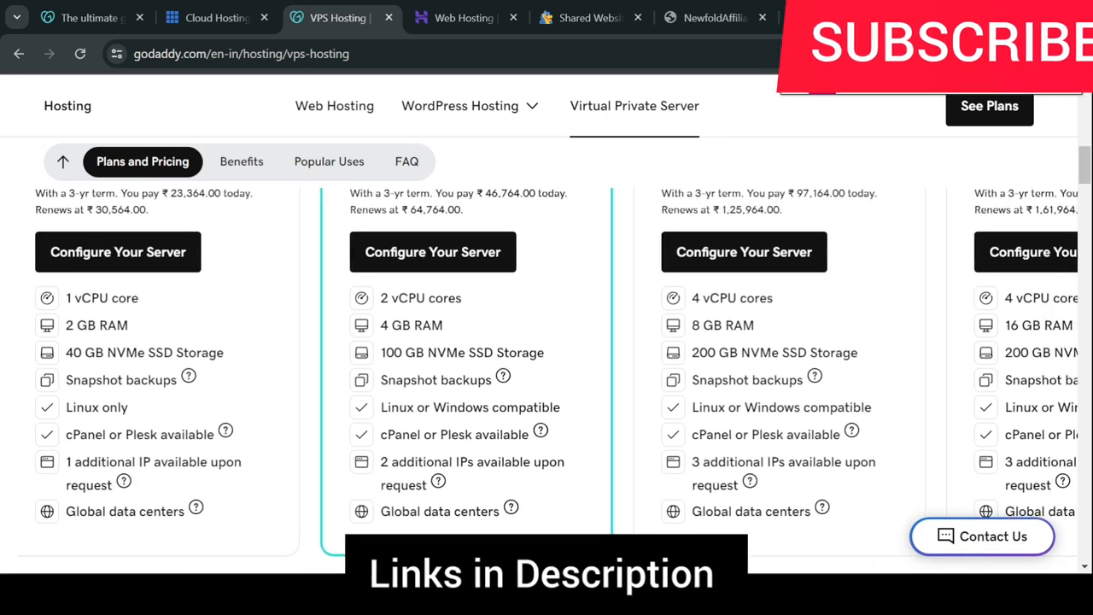
pyautogui.hscroll(3)
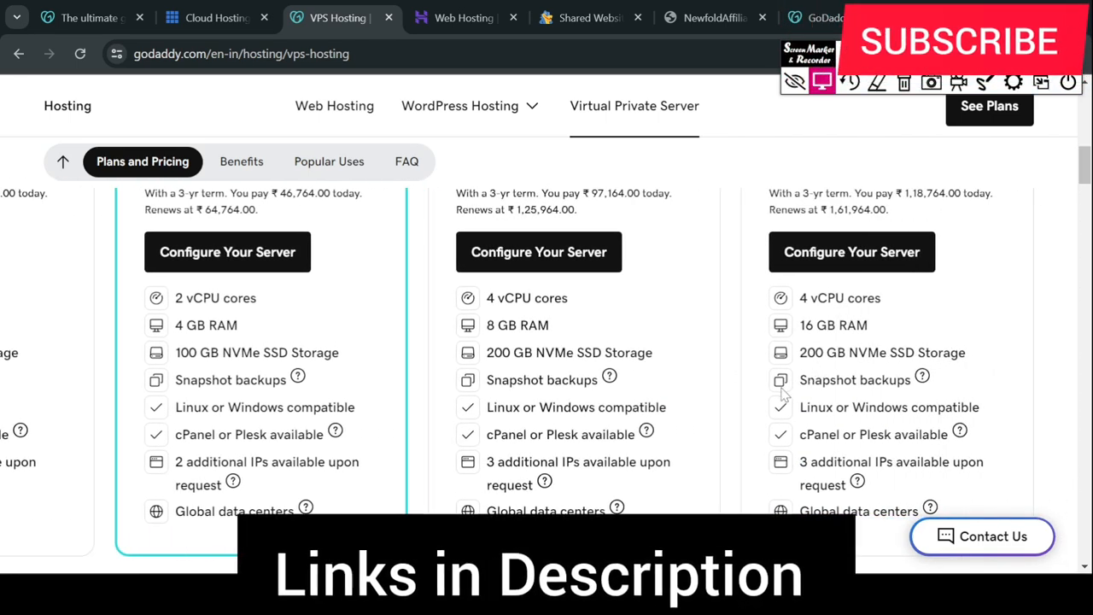
pyautogui.scroll(-3)
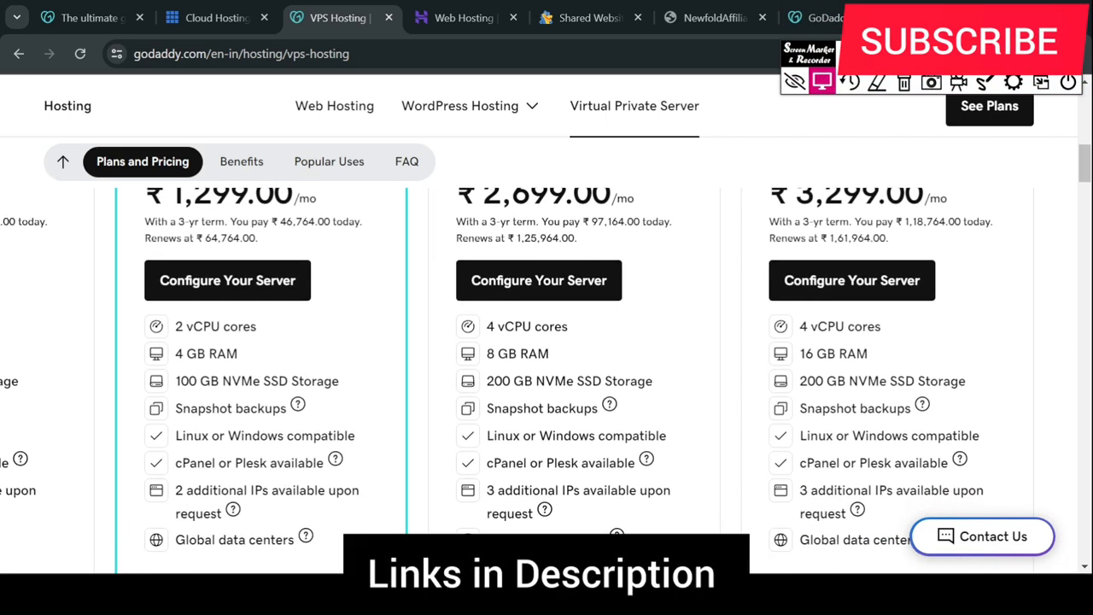
pyautogui.scroll(-3)
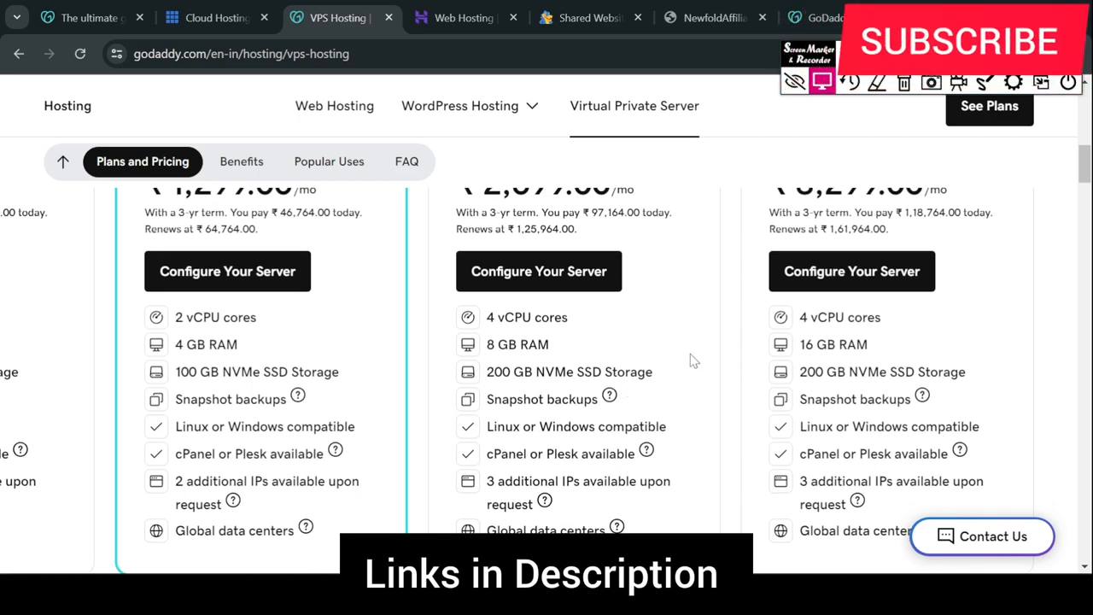
pyautogui.moveTo(690, 377)
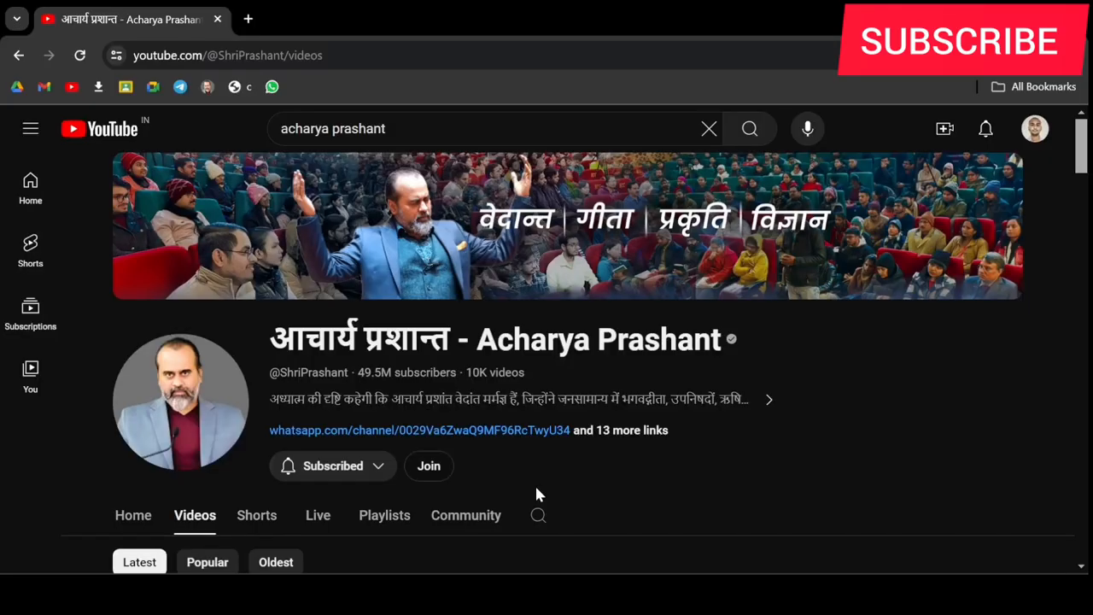
pyautogui.moveTo(516, 475)
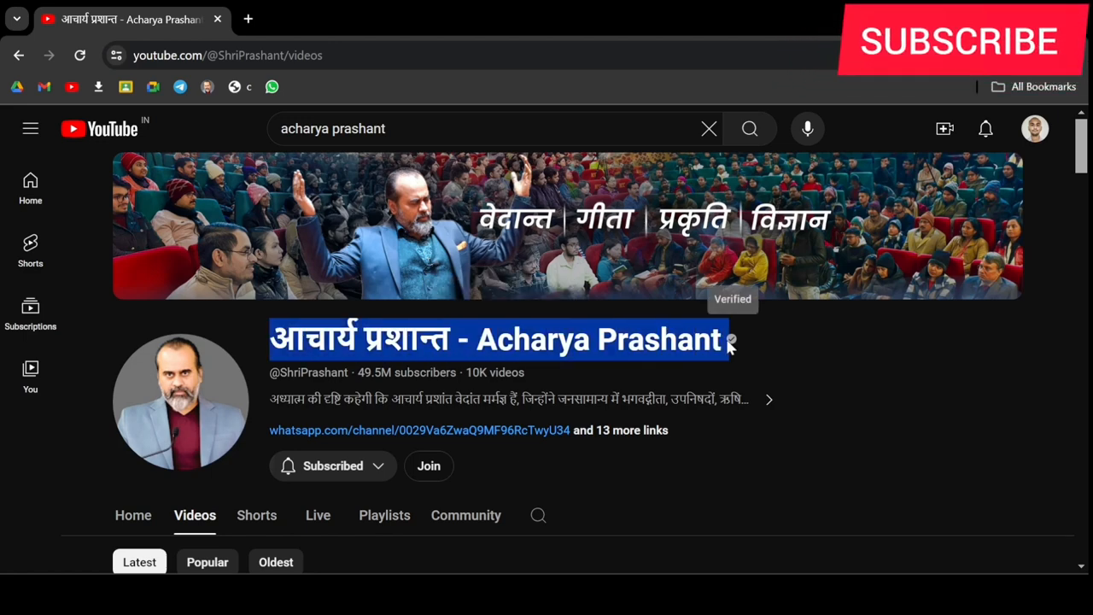
# Step: Scroll the Acharya Prashant channel's Videos page down to its latest uploads
pyautogui.scroll(-3)
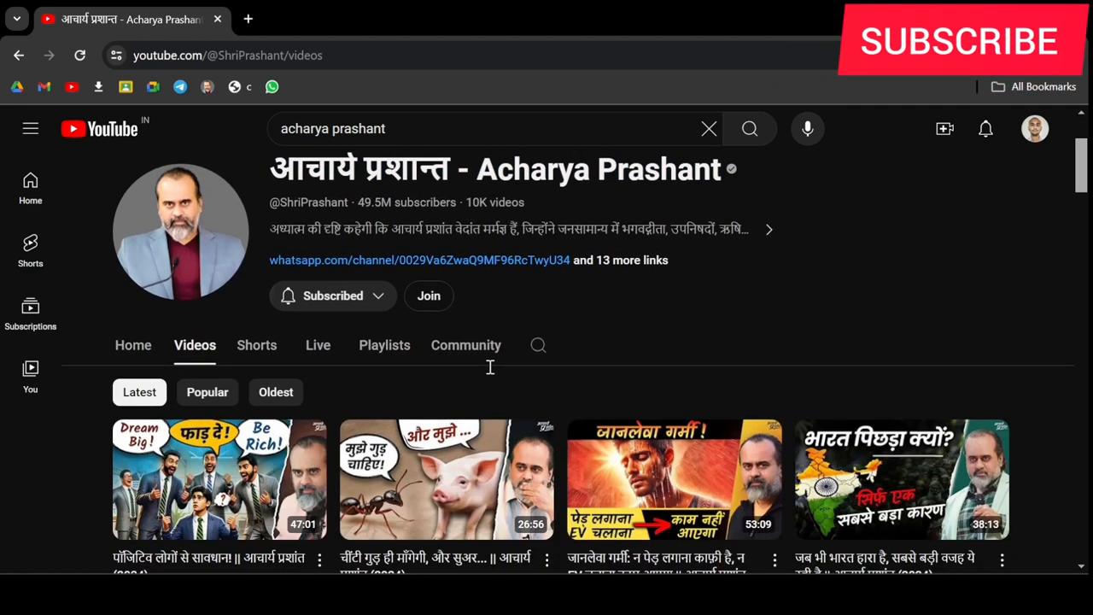